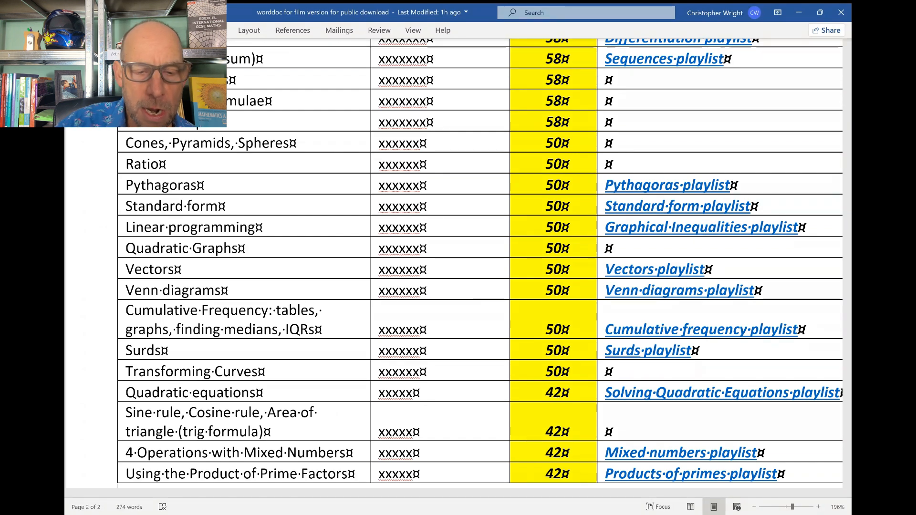
scroll(down, 3)
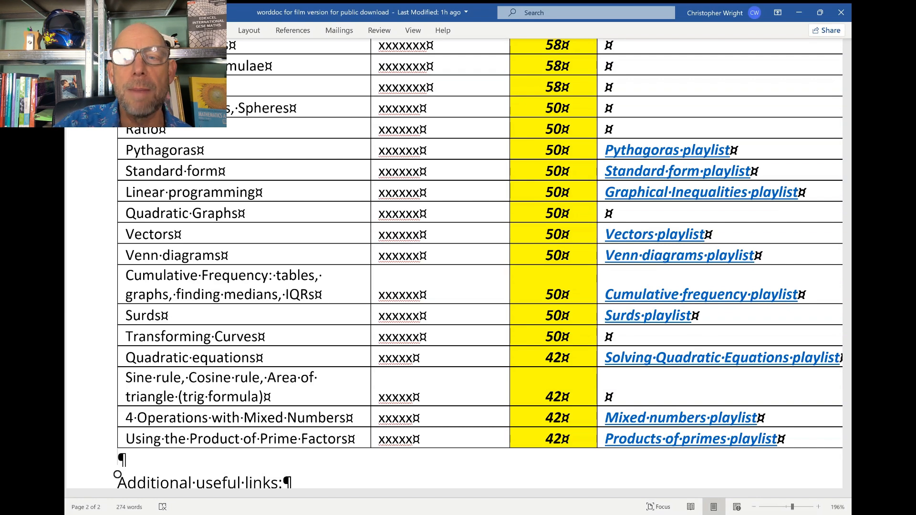
scroll(up, 3)
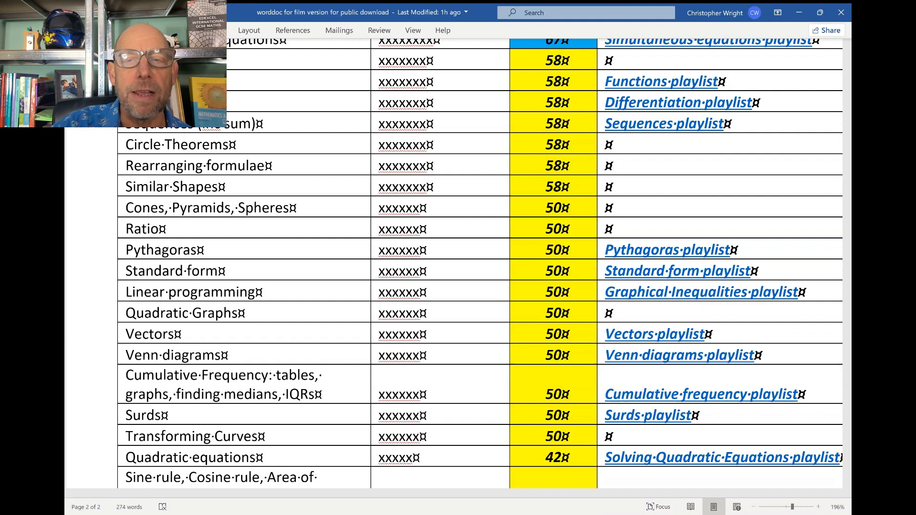
scroll(down, 3)
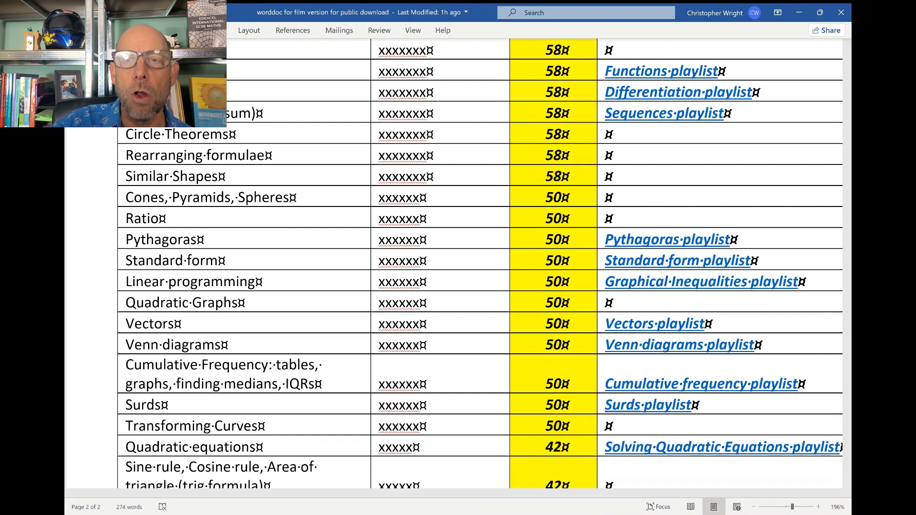
scroll(up, 3)
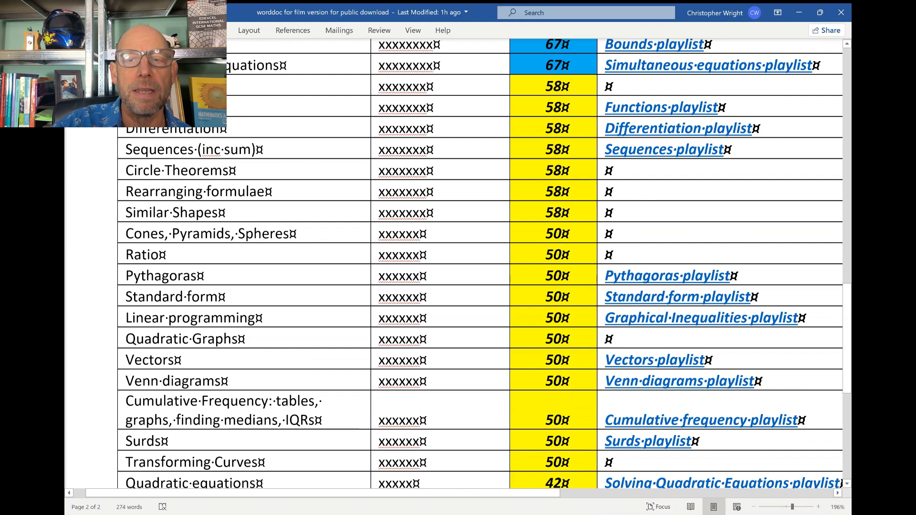
scroll(up, 3)
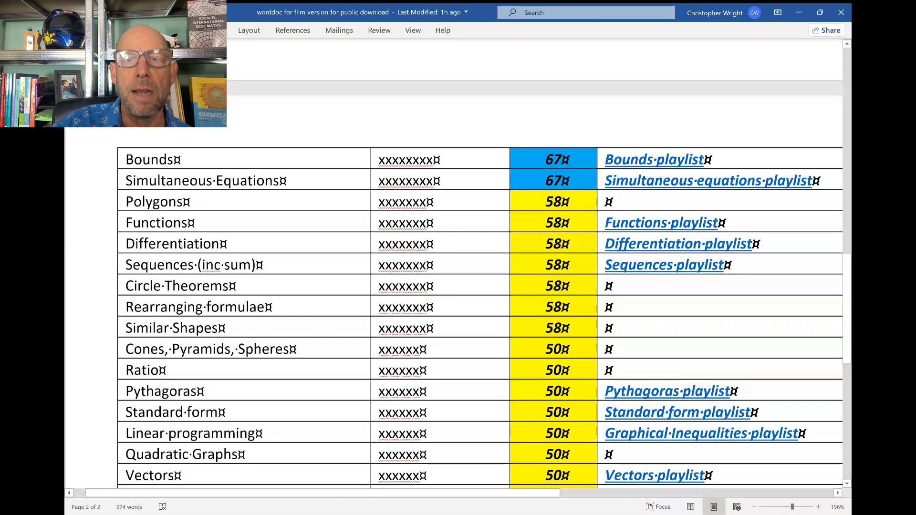
scroll(up, 3)
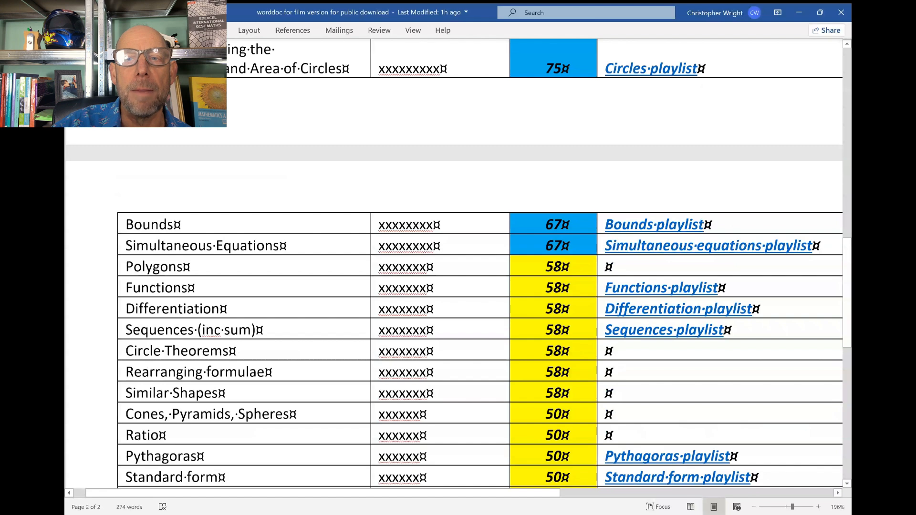
scroll(up, 3)
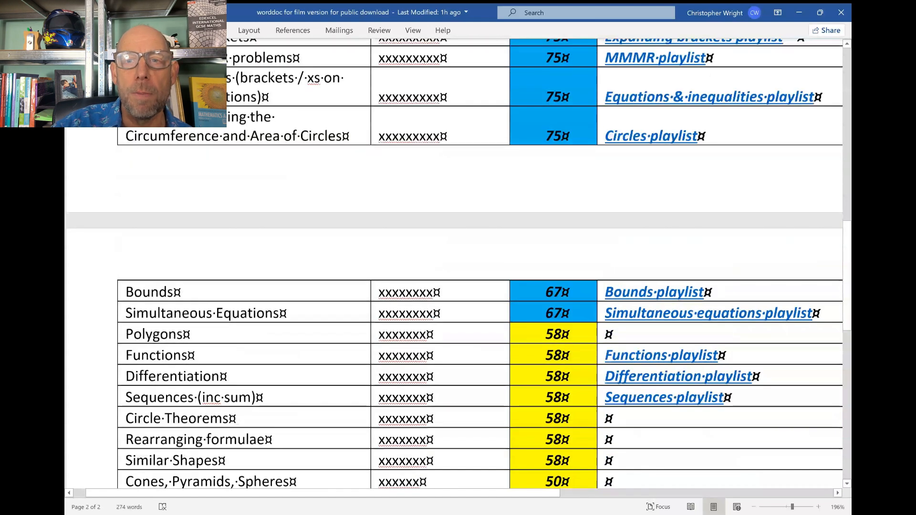
scroll(up, 3)
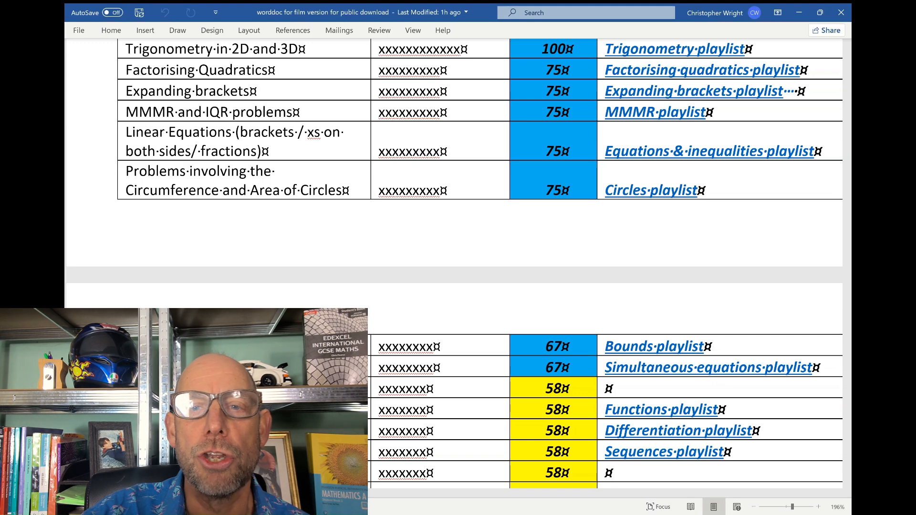
scroll(up, 3)
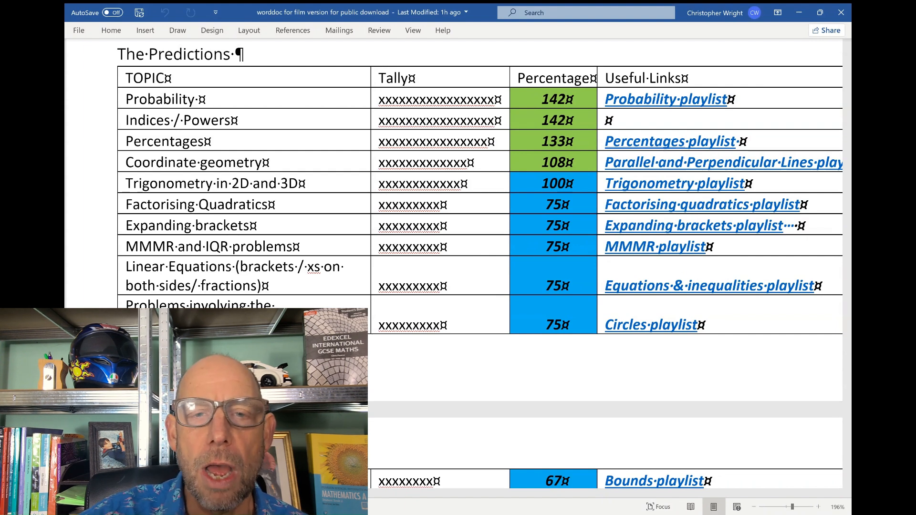
scroll(up, 3)
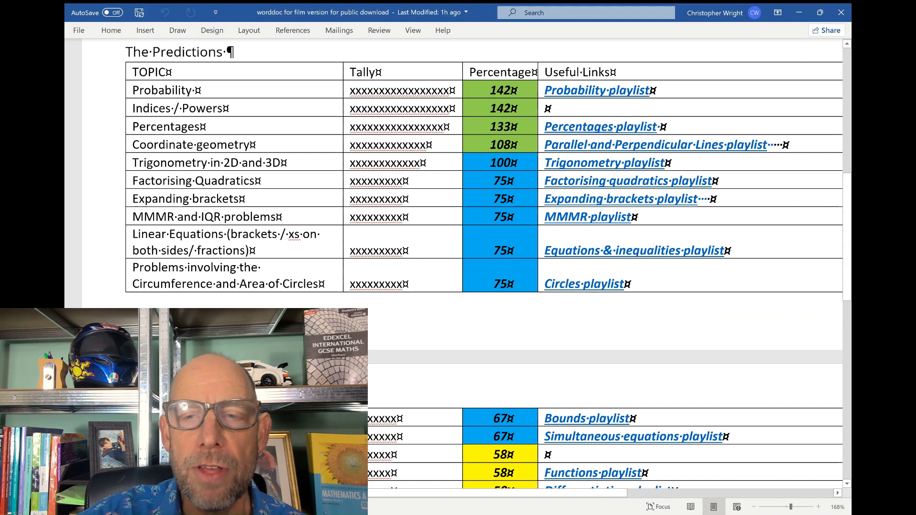
scroll(down, 3)
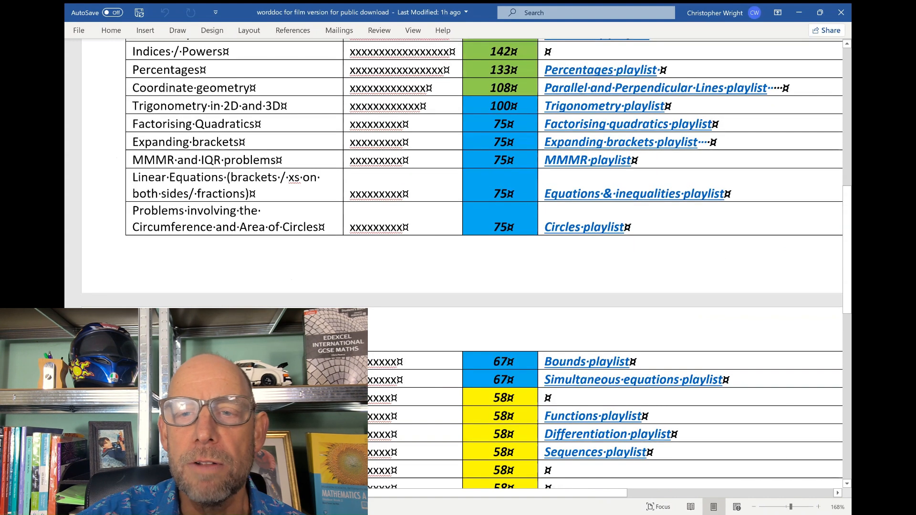
scroll(down, 3)
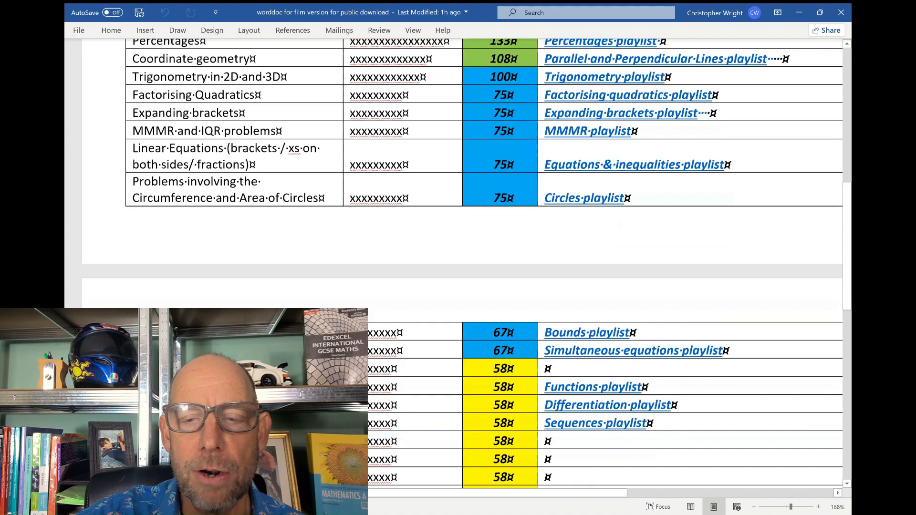
scroll(down, 3)
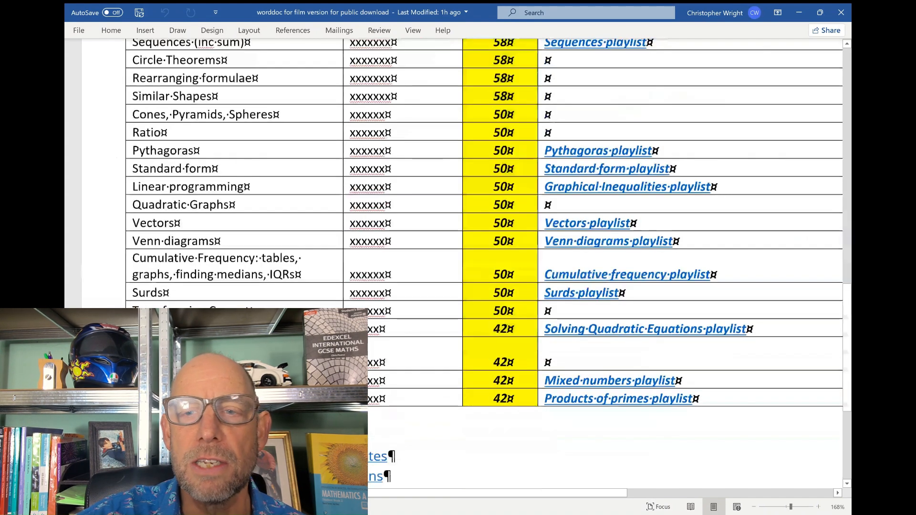
scroll(up, 3)
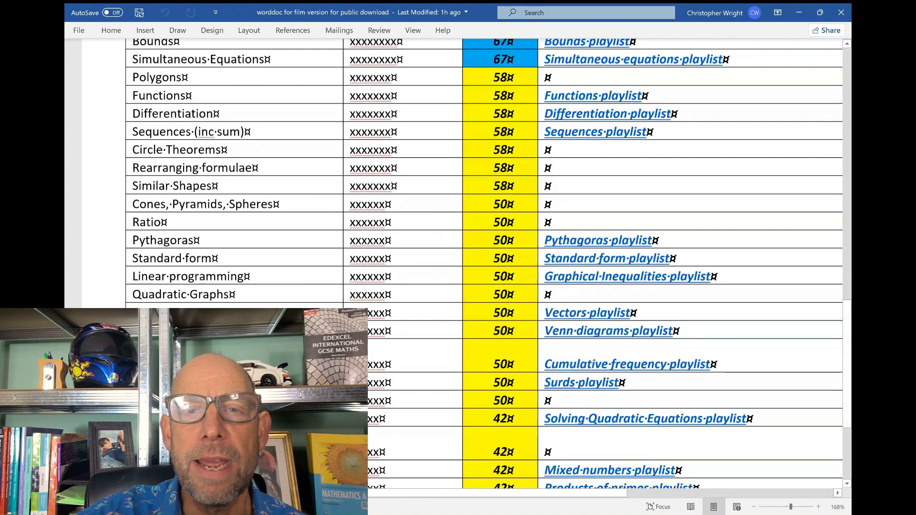
scroll(up, 3)
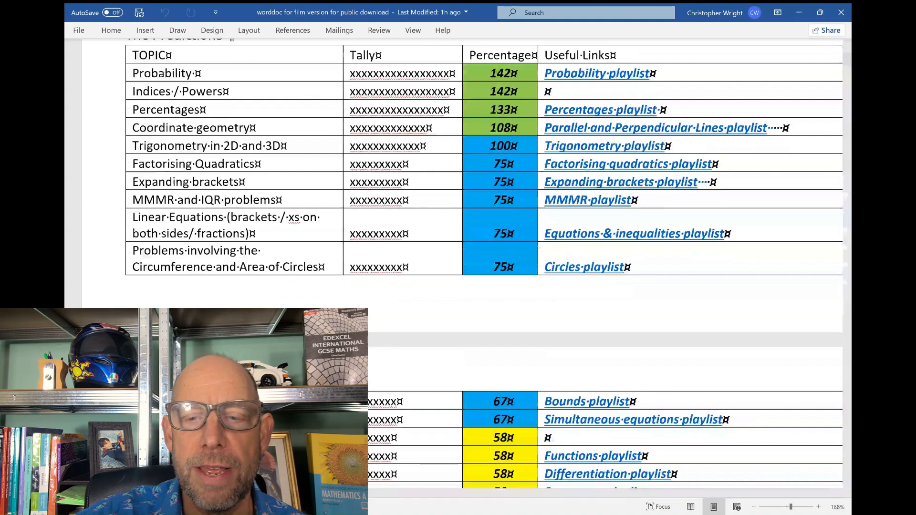
scroll(down, 3)
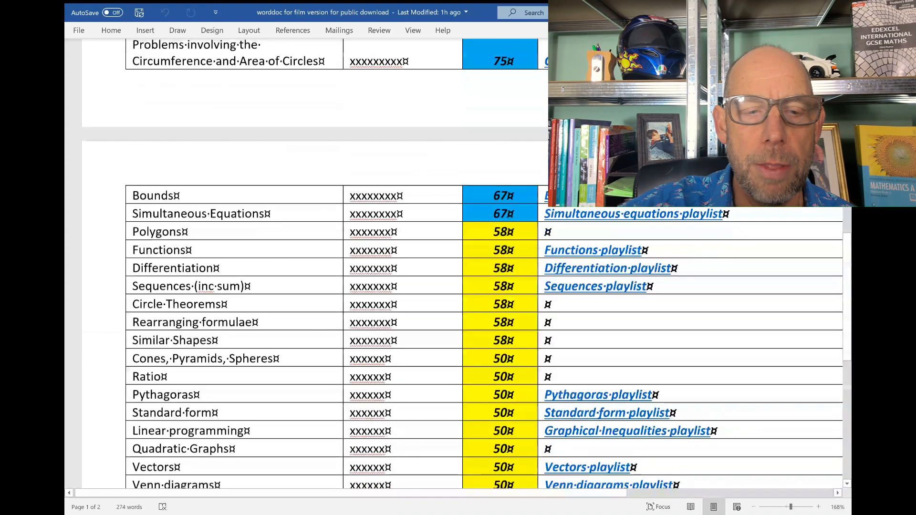
scroll(down, 3)
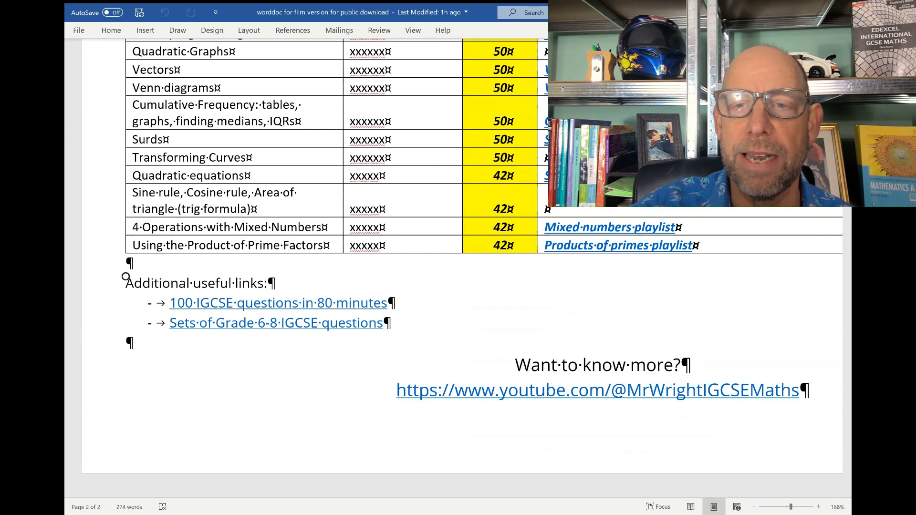
scroll(up, 3)
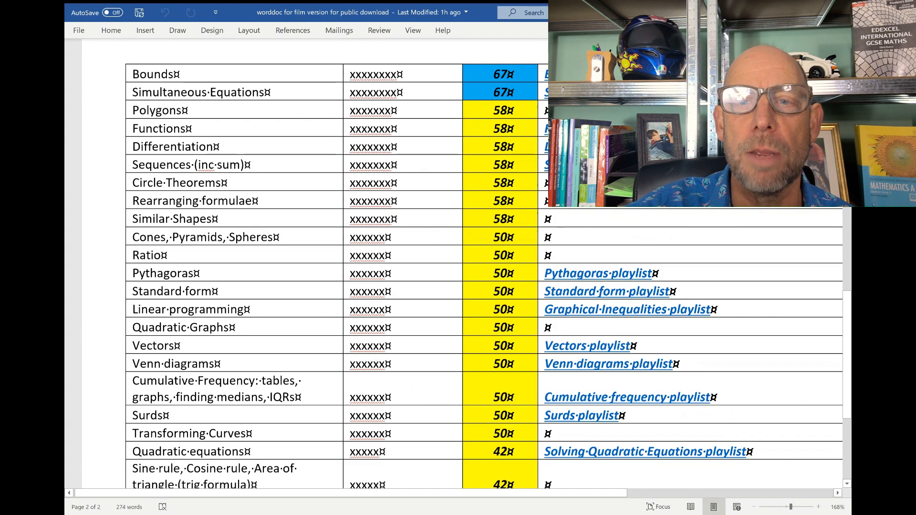
scroll(up, 3)
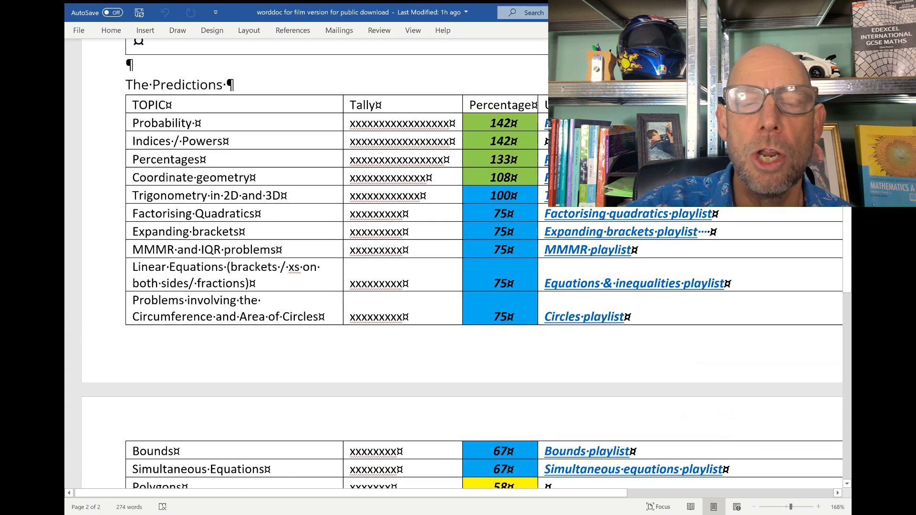